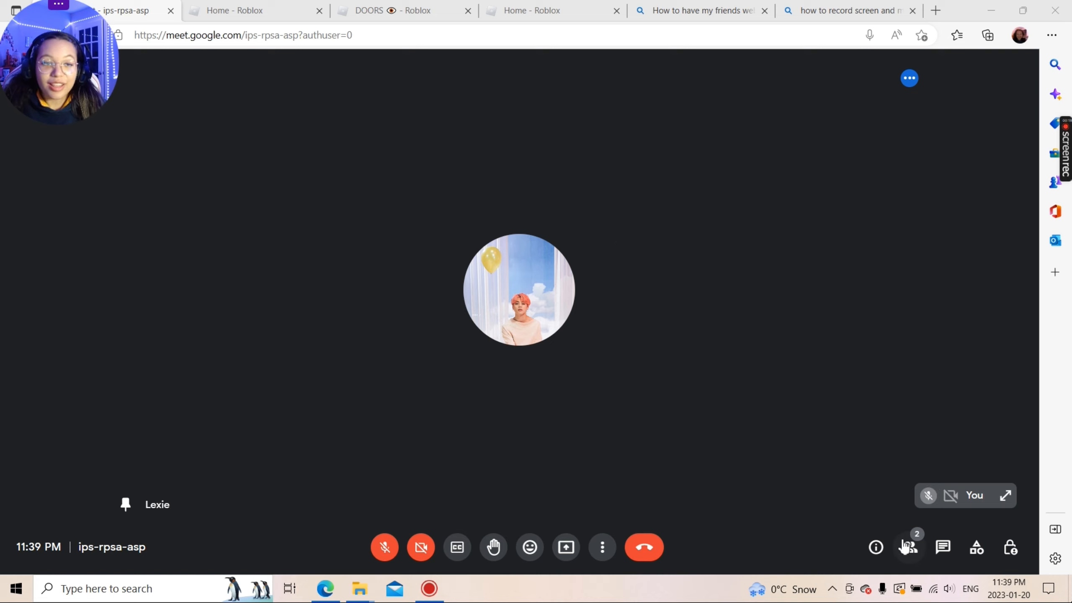
{"action": "mouse_move", "coordinate": [653, 536]}
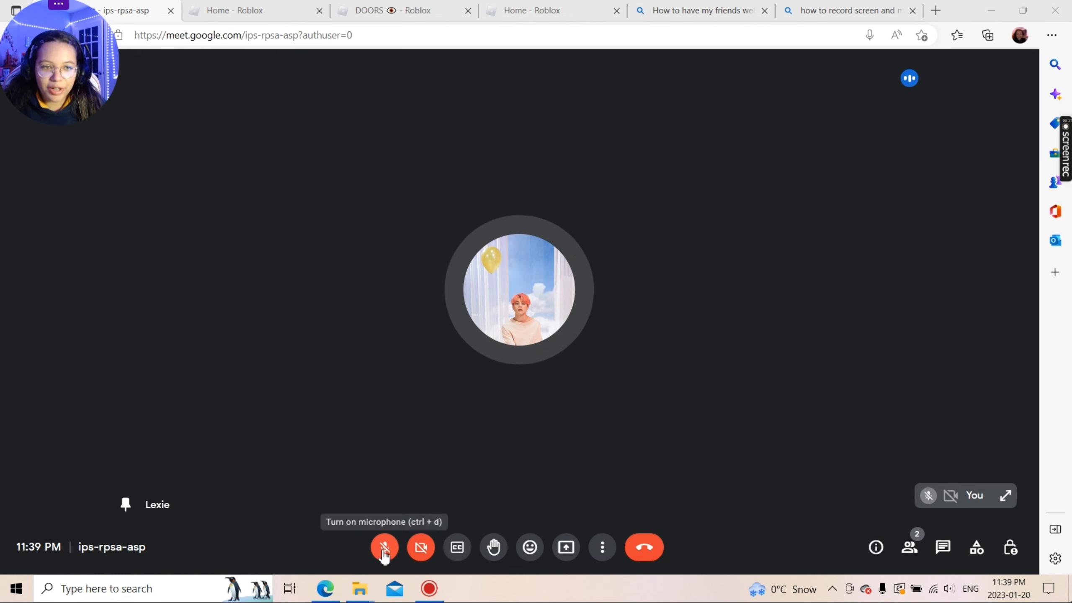
Dismiss the DOORS loading screen so the Pre-Run Shop window appears
{"action": "left_click", "coordinate": [384, 546]}
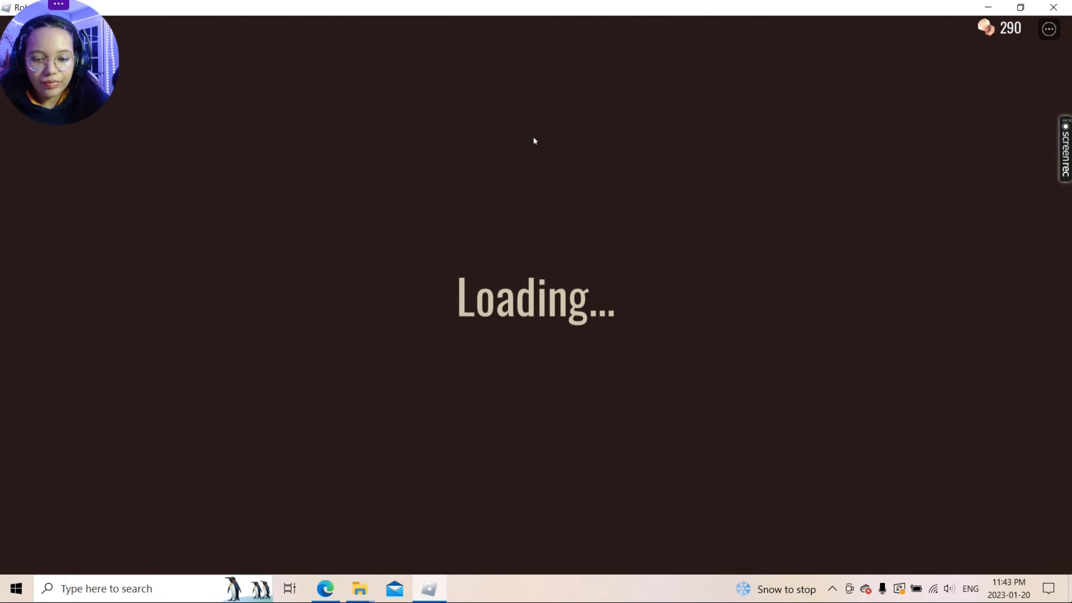
{"action": "mouse_move", "coordinate": [738, 298]}
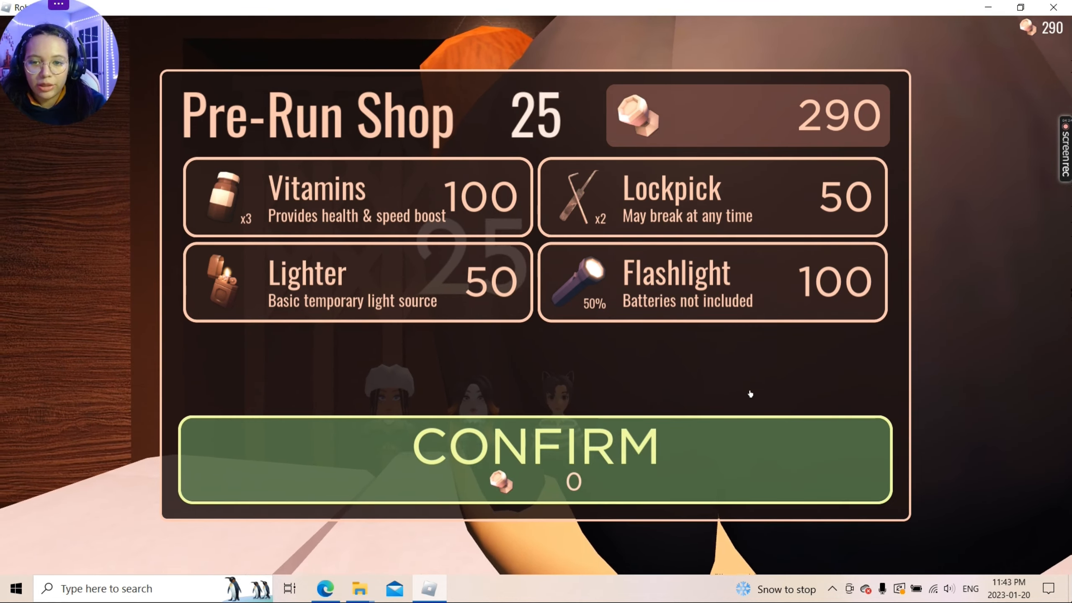
{"action": "left_click", "coordinate": [534, 458]}
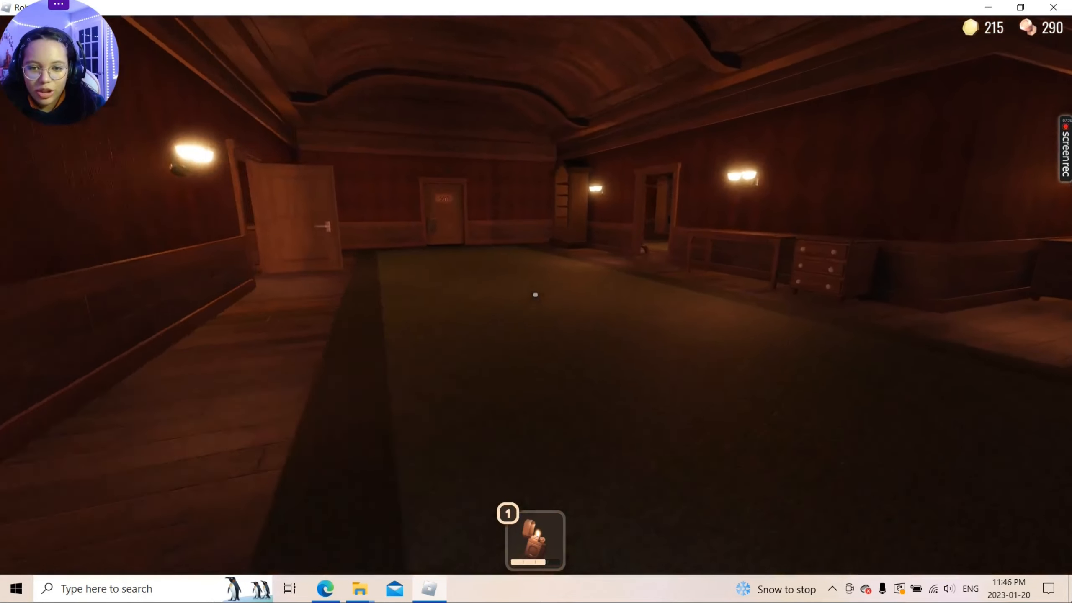
{"action": "mouse_move", "coordinate": [536, 302]}
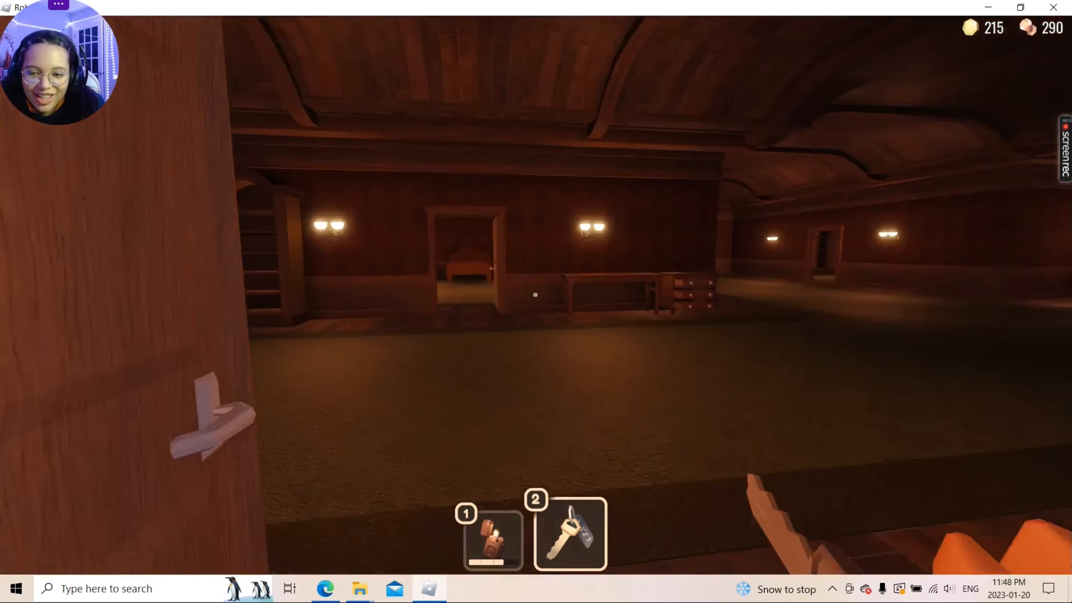
{"action": "mouse_move", "coordinate": [536, 294]}
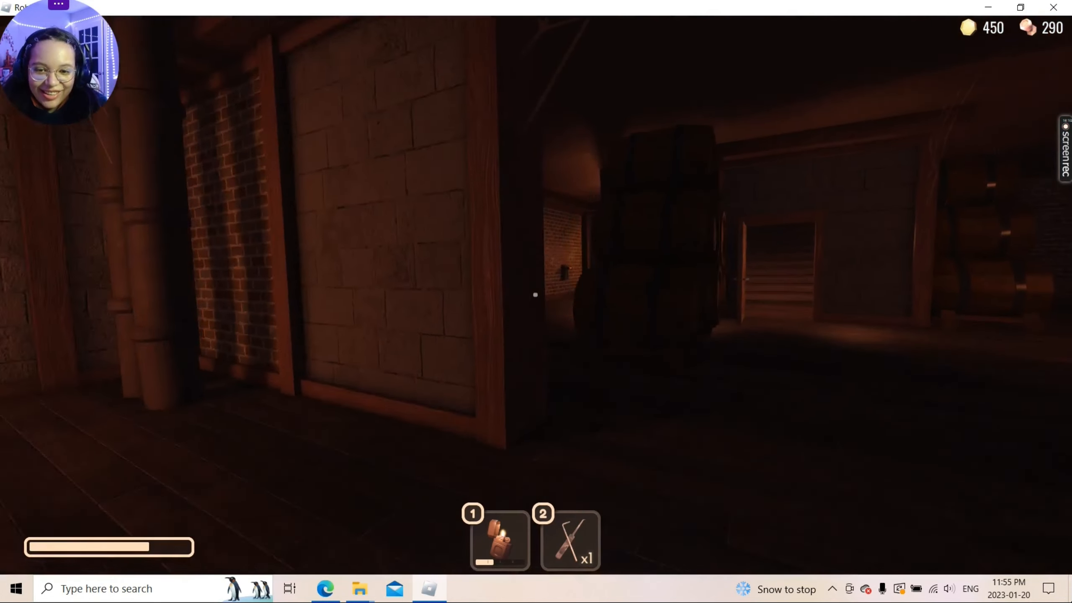
{"action": "mouse_move", "coordinate": [535, 295]}
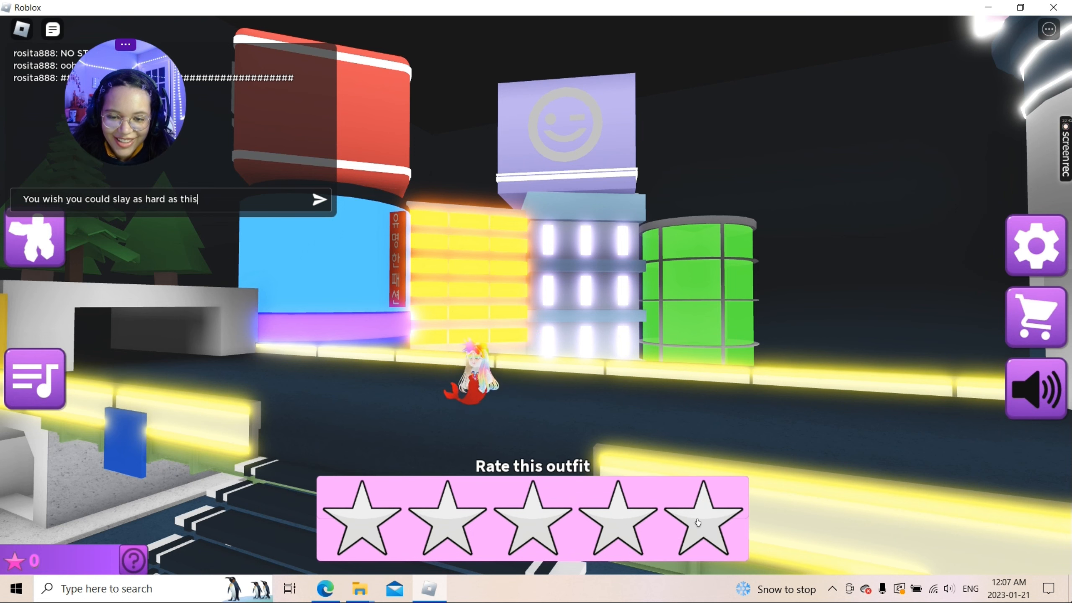
Rate the graveyard runway outfits five stars and leave via the side menu
{"action": "left_click", "coordinate": [710, 519]}
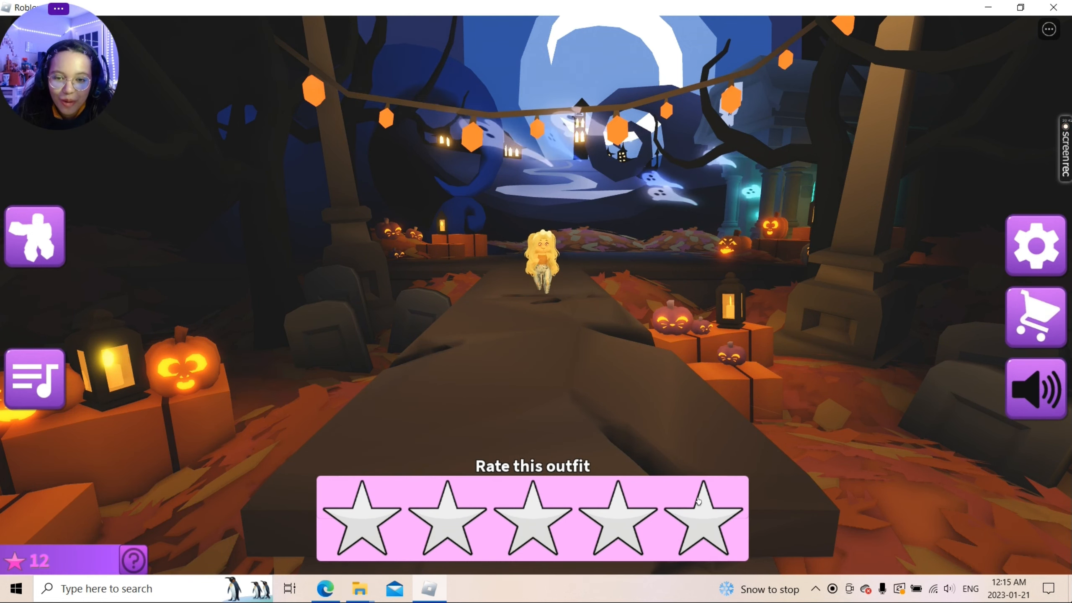
{"action": "left_click", "coordinate": [704, 518]}
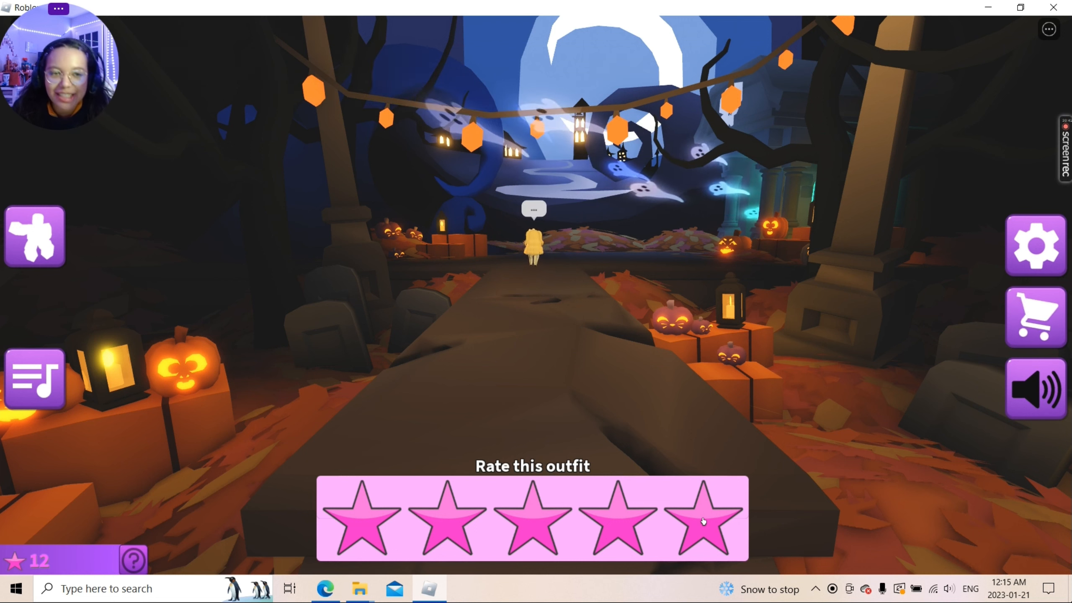
{"action": "left_click", "coordinate": [702, 517]}
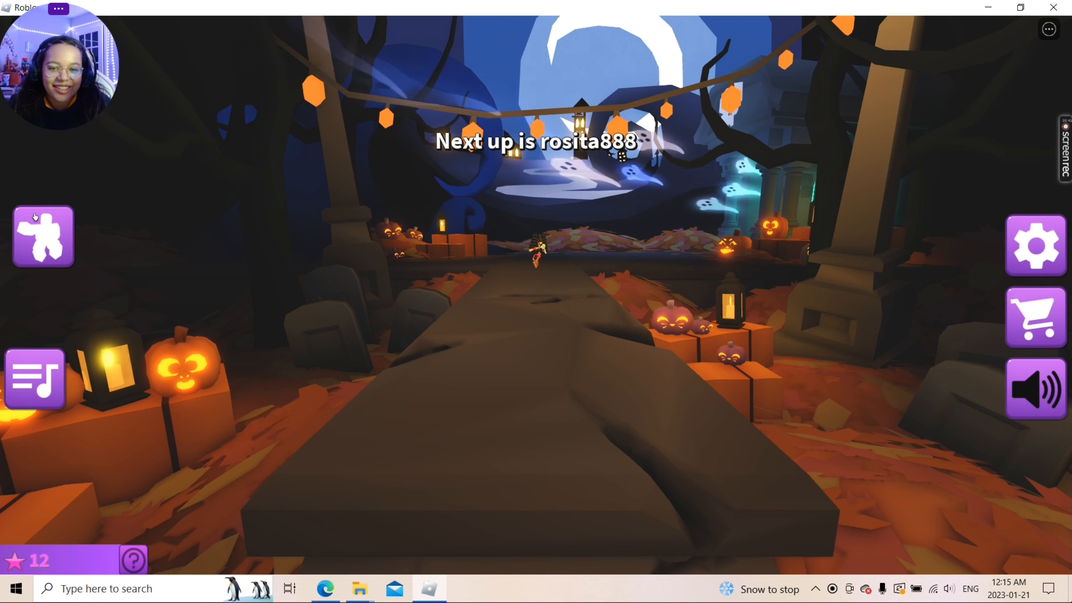
{"action": "left_click", "coordinate": [43, 236]}
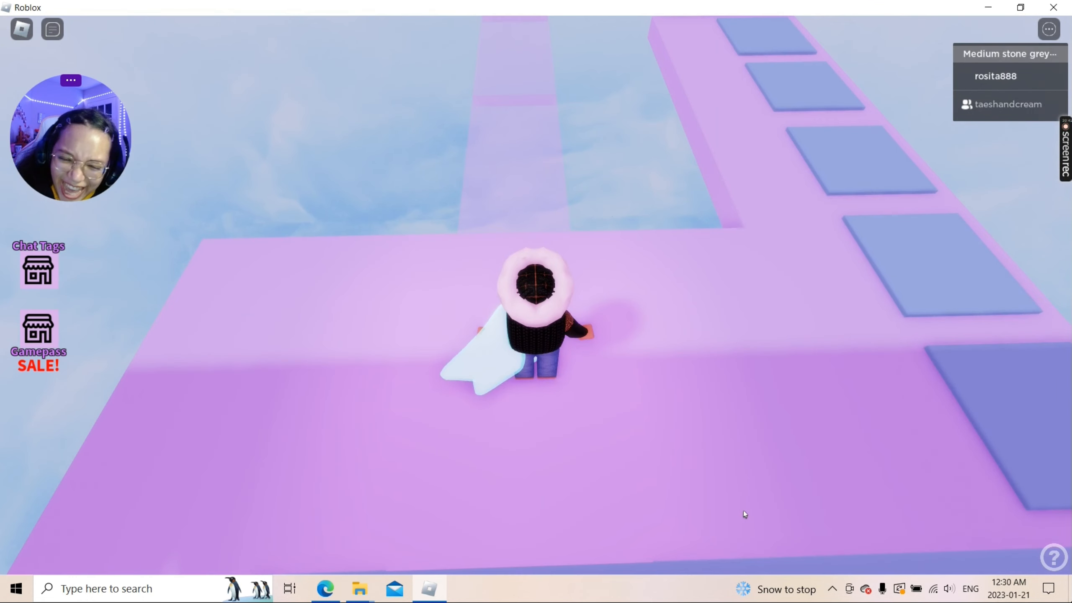
Show the Windows news and weather feed from the taskbar widget
{"action": "left_click", "coordinate": [772, 589]}
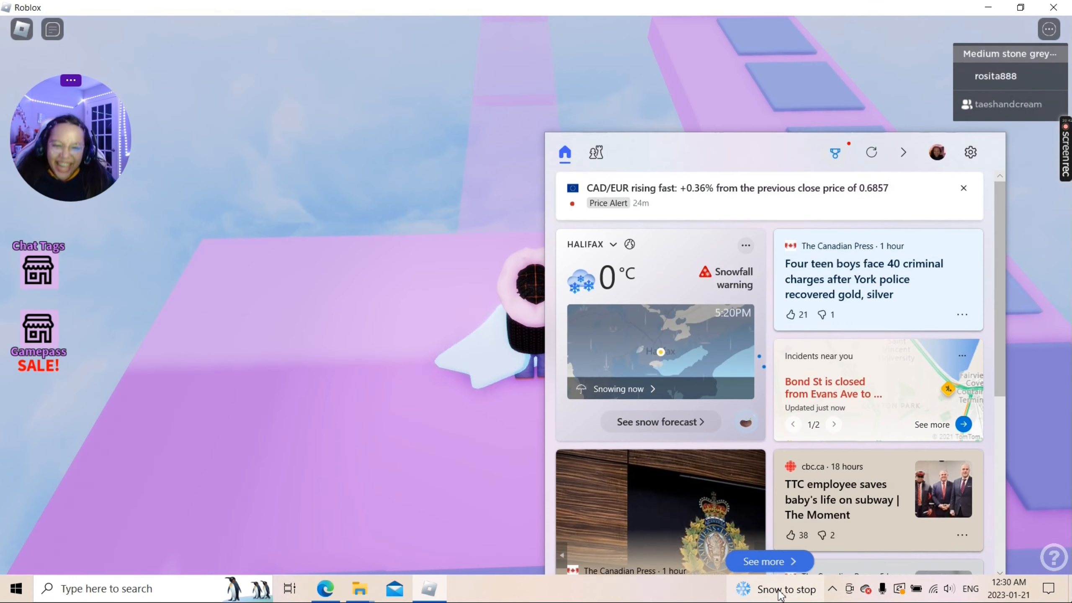